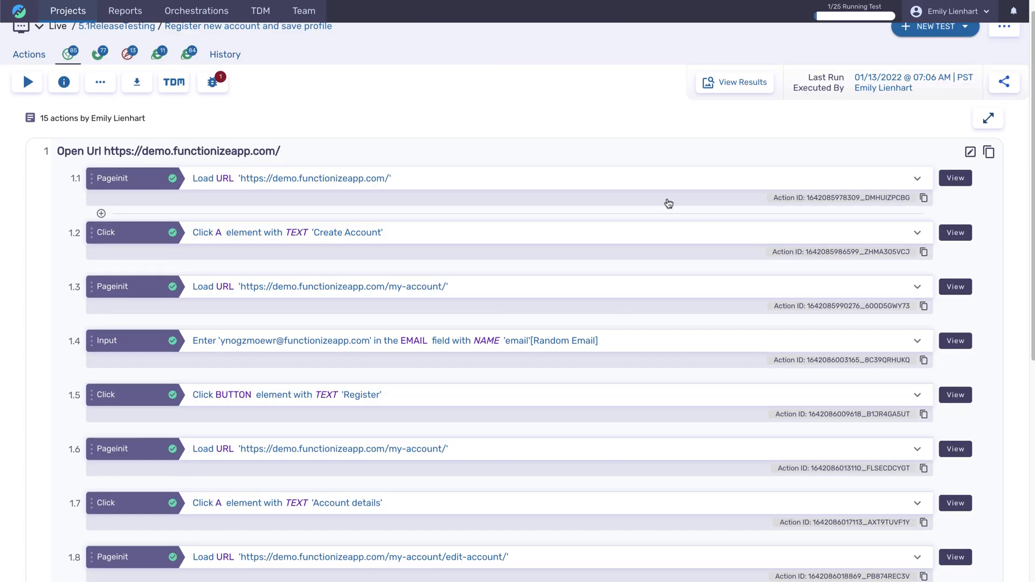
Step: In the Attribute Editor, change step 1.10's expected text to 'warehouse jobs in Atlanta, GA' and save
click(955, 178)
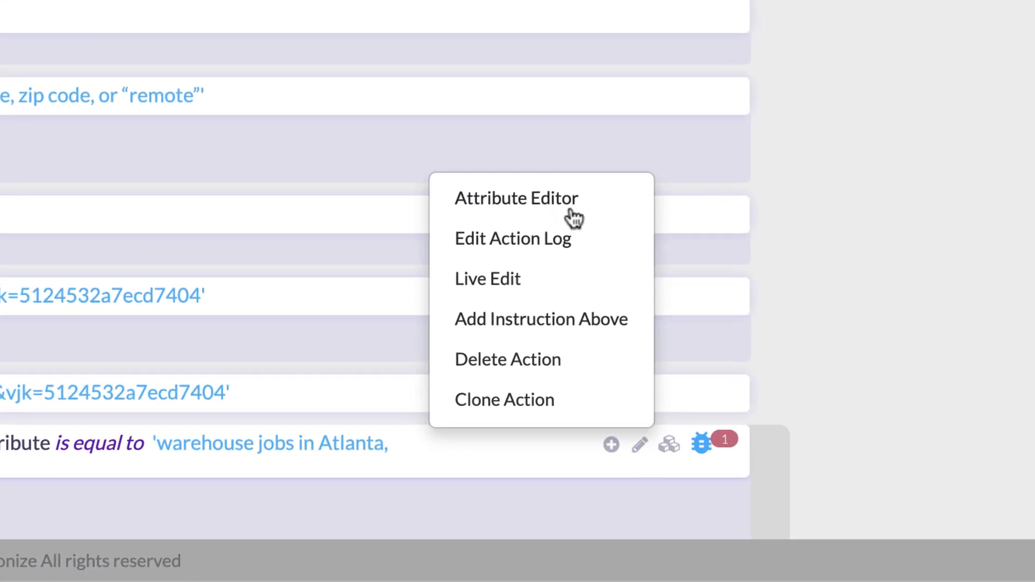
click(513, 239)
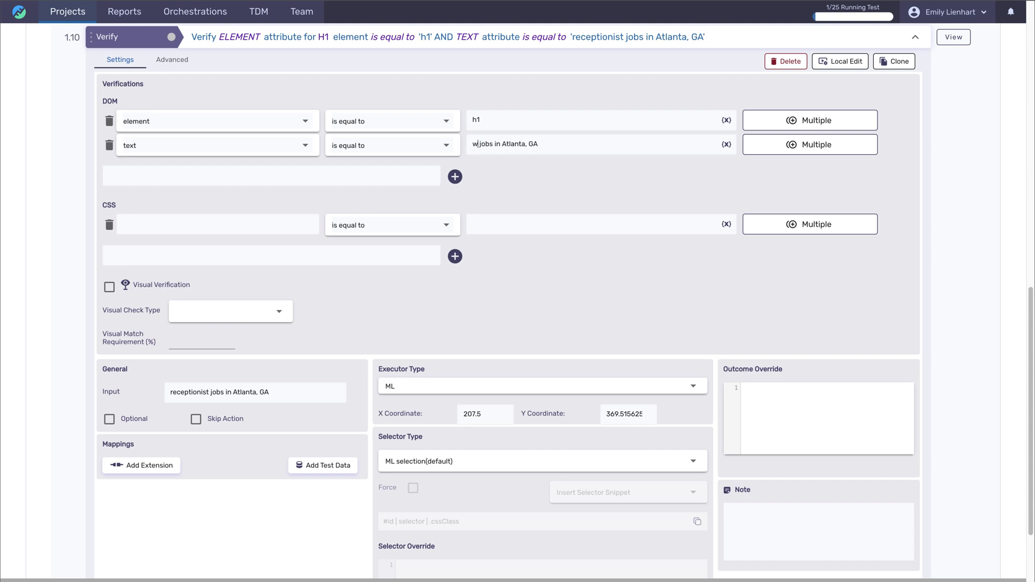
text(warehouse)
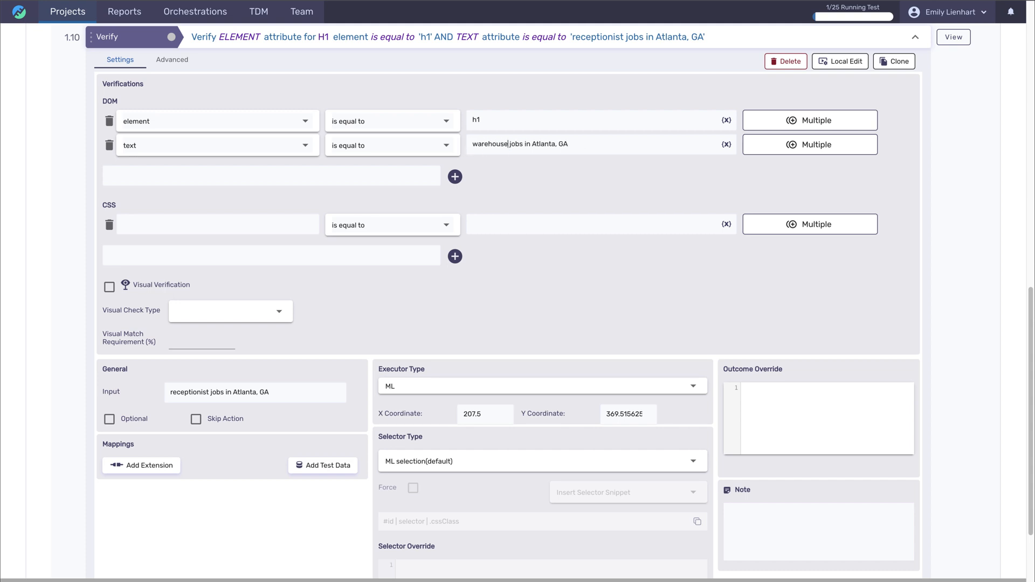
scroll(down, 3)
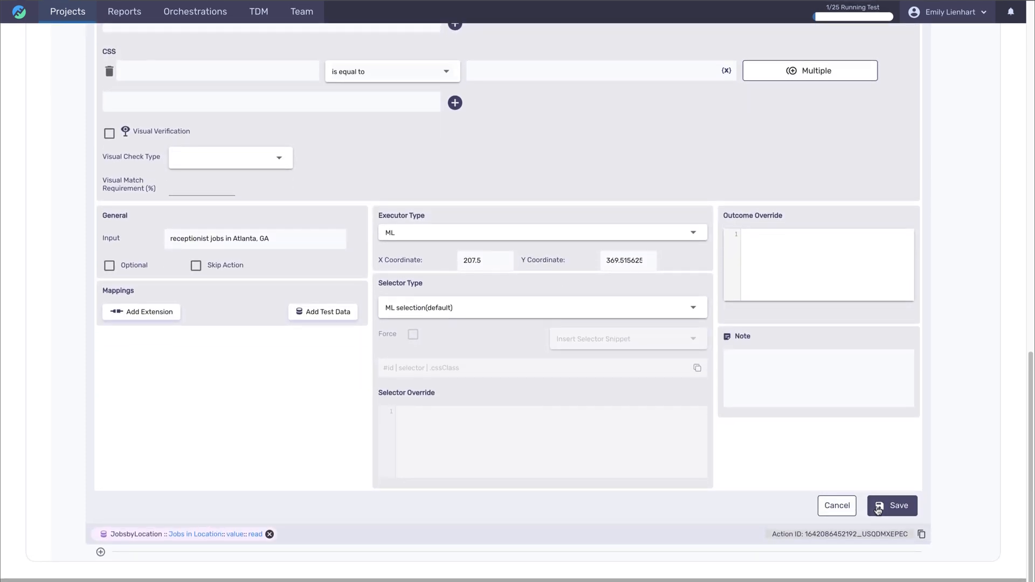
click(891, 506)
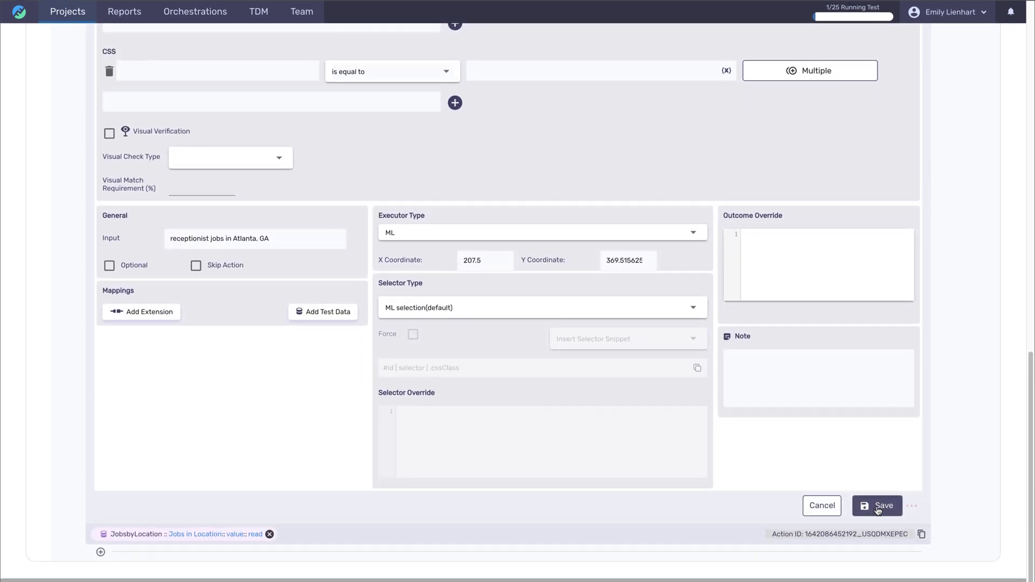
click(882, 506)
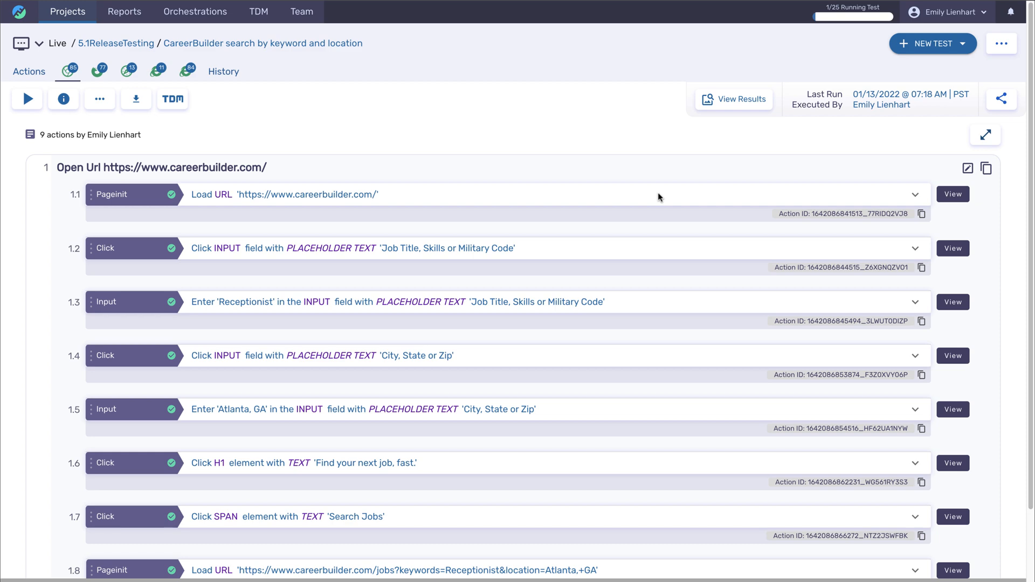
Step: Expand step 1.4's settings and start a local edit of the live test version
scroll(down, 3)
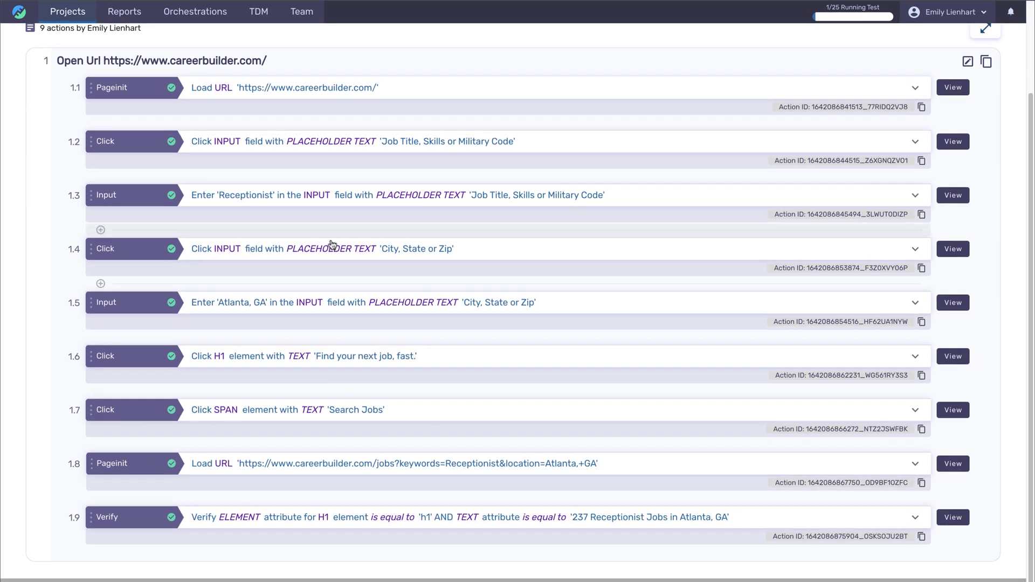
click(100, 284)
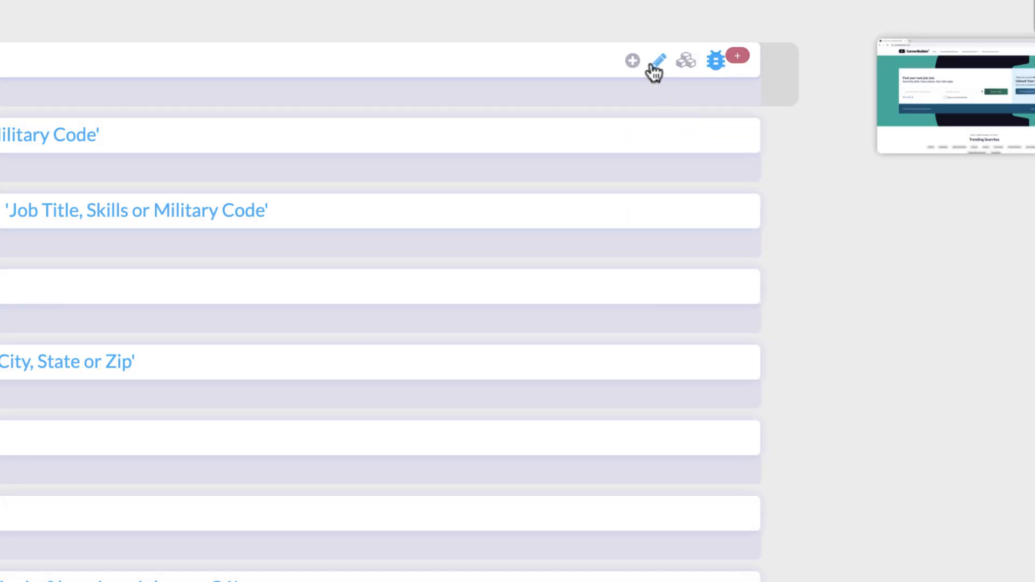
click(632, 61)
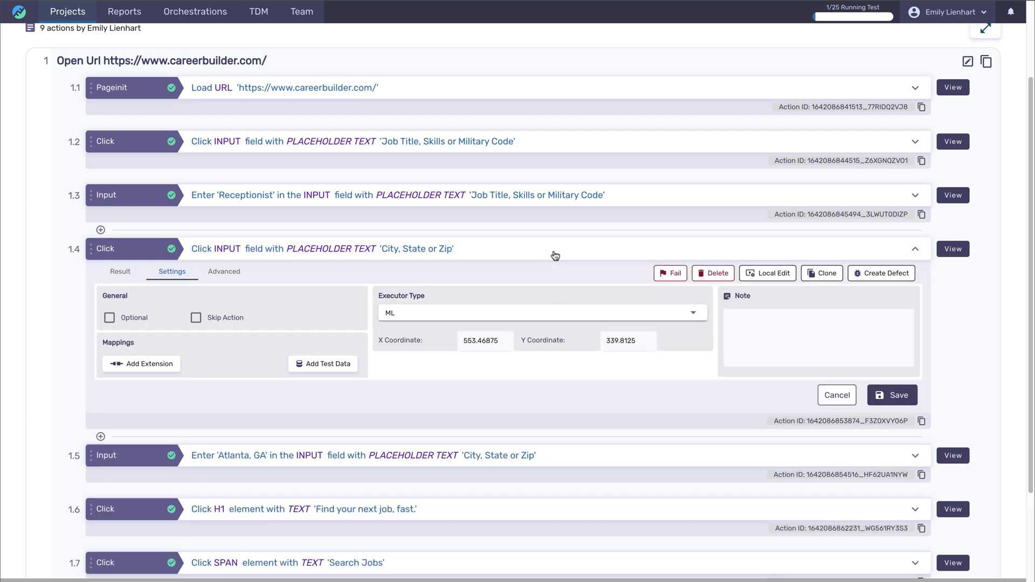
click(777, 274)
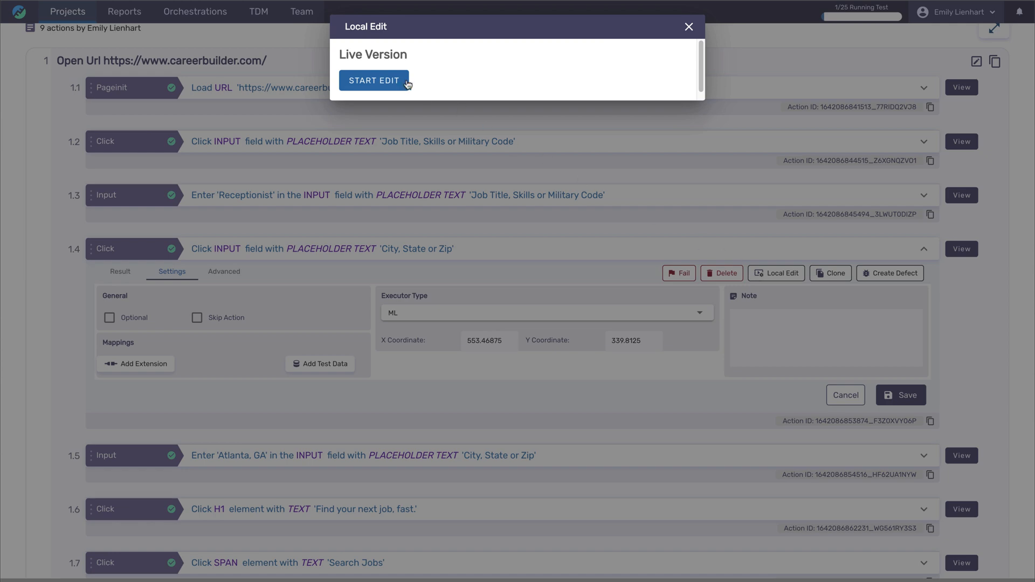
click(374, 79)
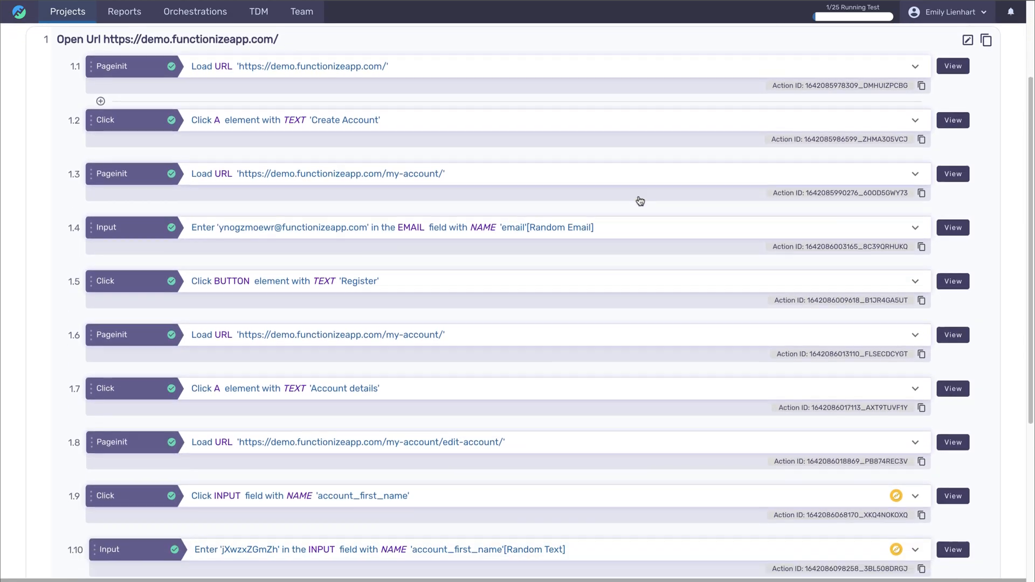
Step: Reach step 1.3, the receptionist input, and start attaching test data to it
scroll(down, 3)
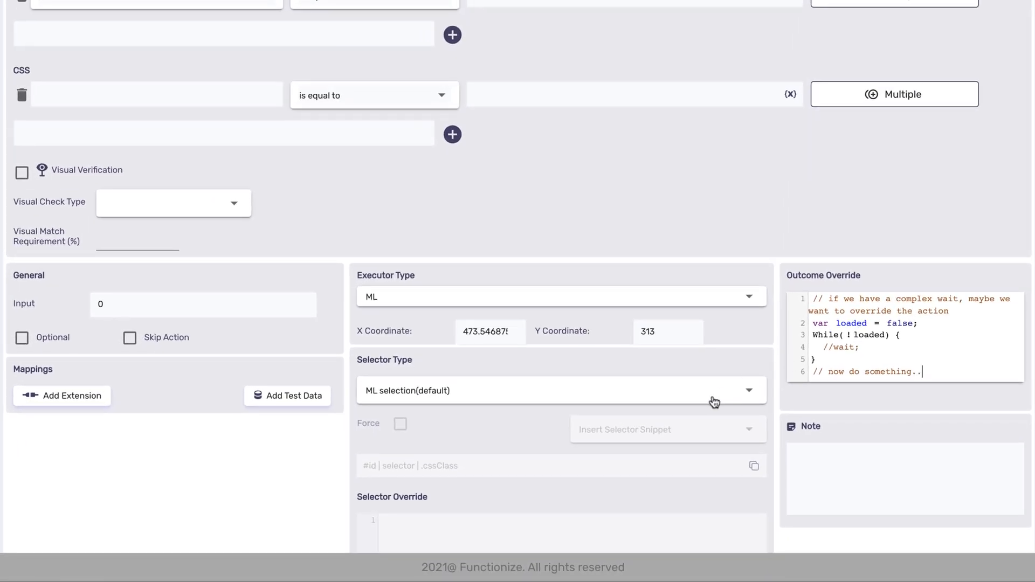
click(557, 391)
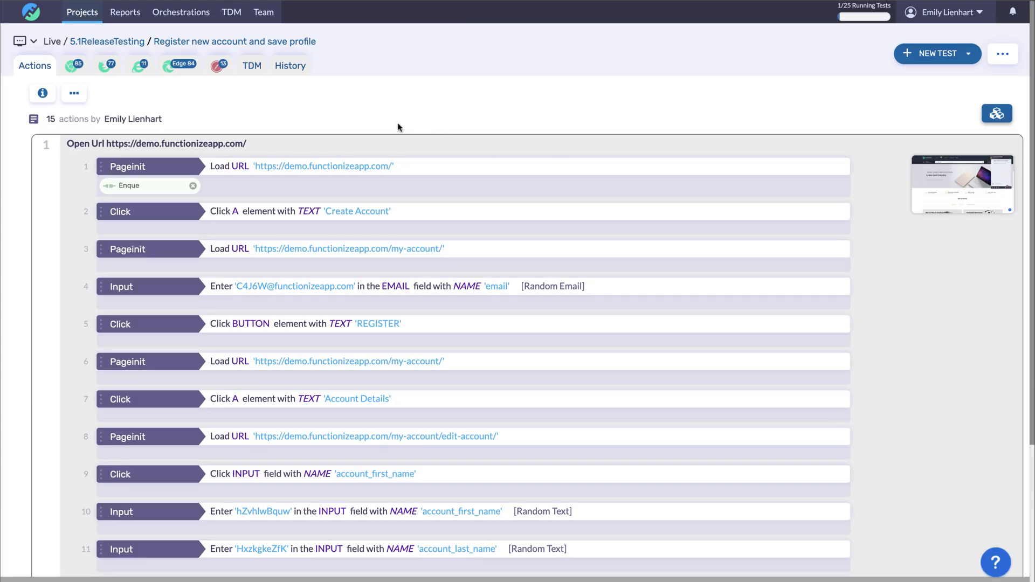
click(251, 65)
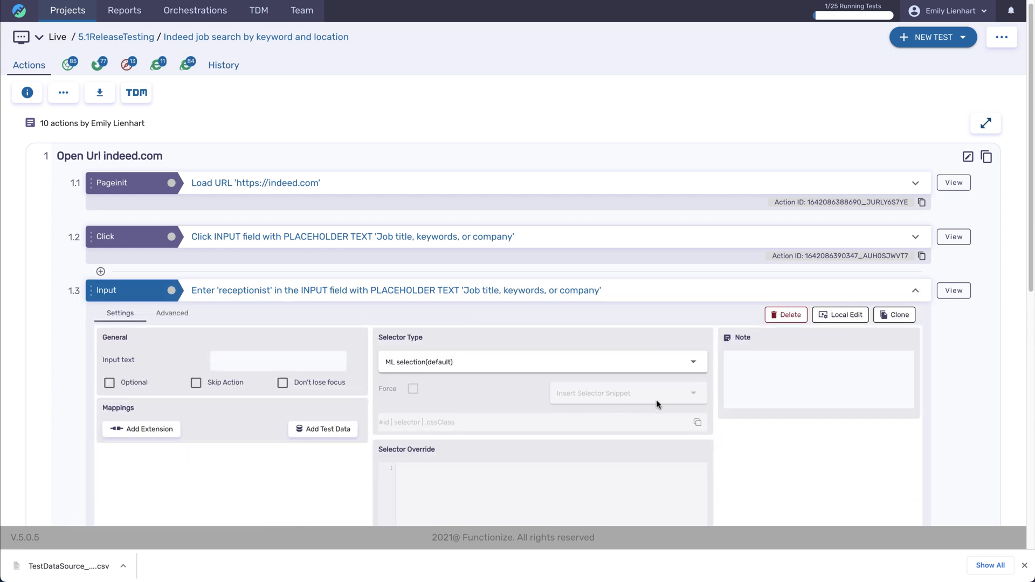
click(323, 429)
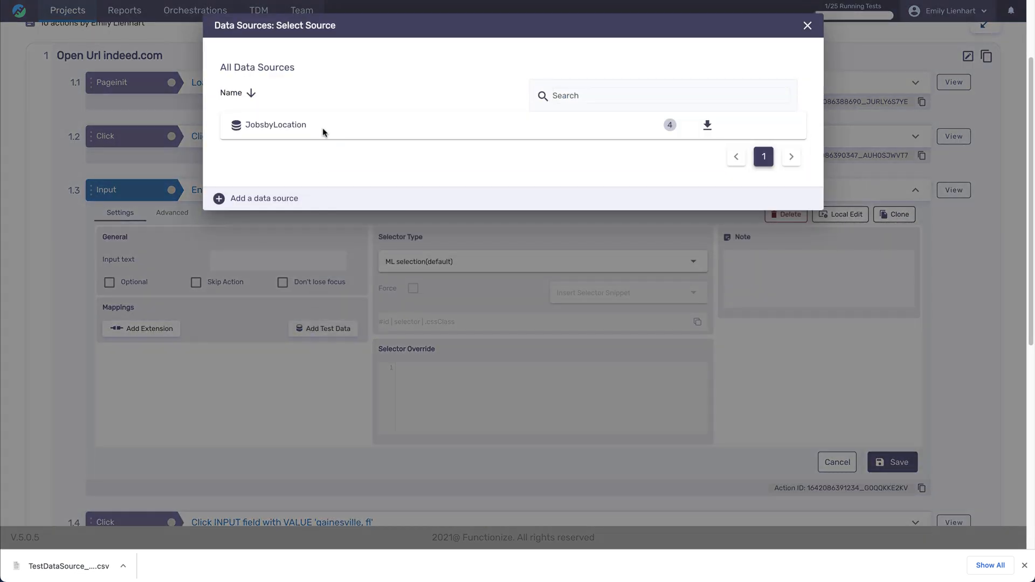
Step: Map the JobsbyLocation source's Keyword column onto the step's text attribute and confirm
click(275, 125)
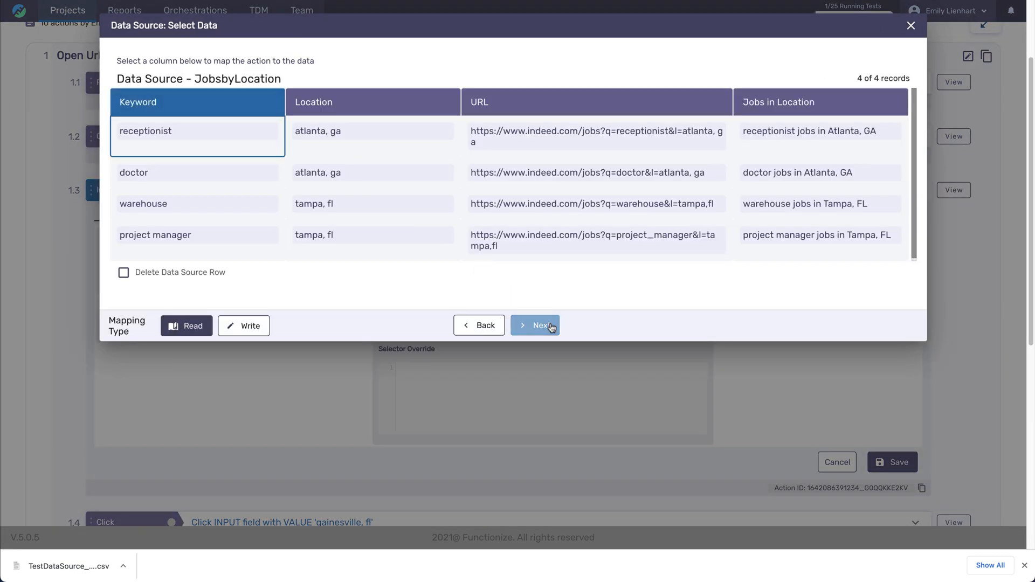
click(535, 326)
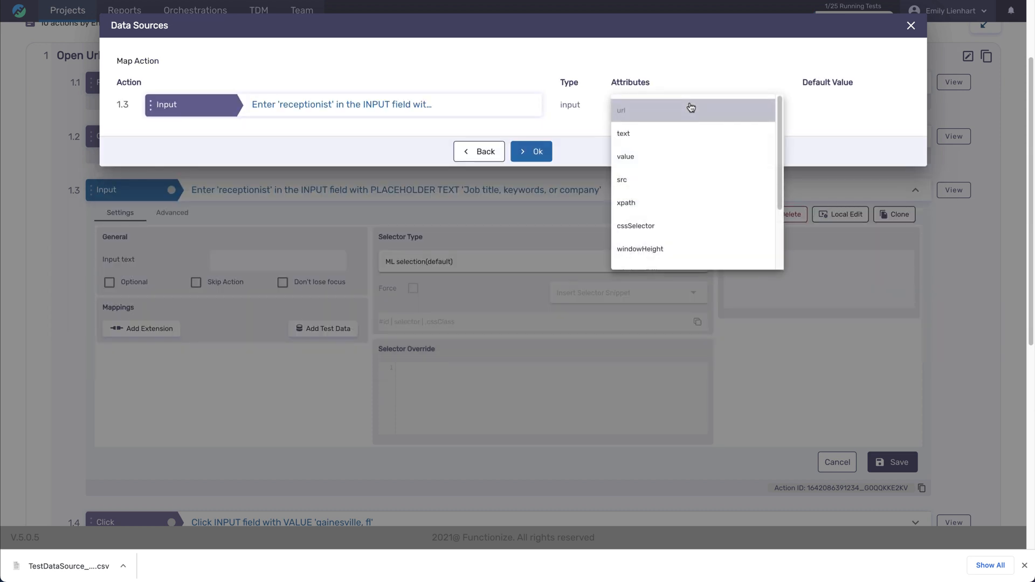
click(624, 134)
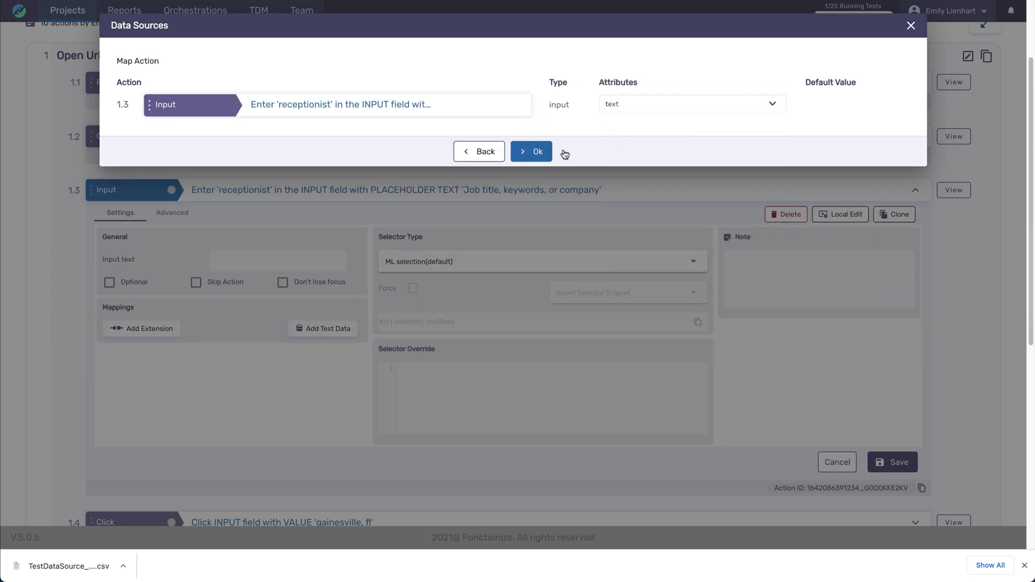
click(530, 151)
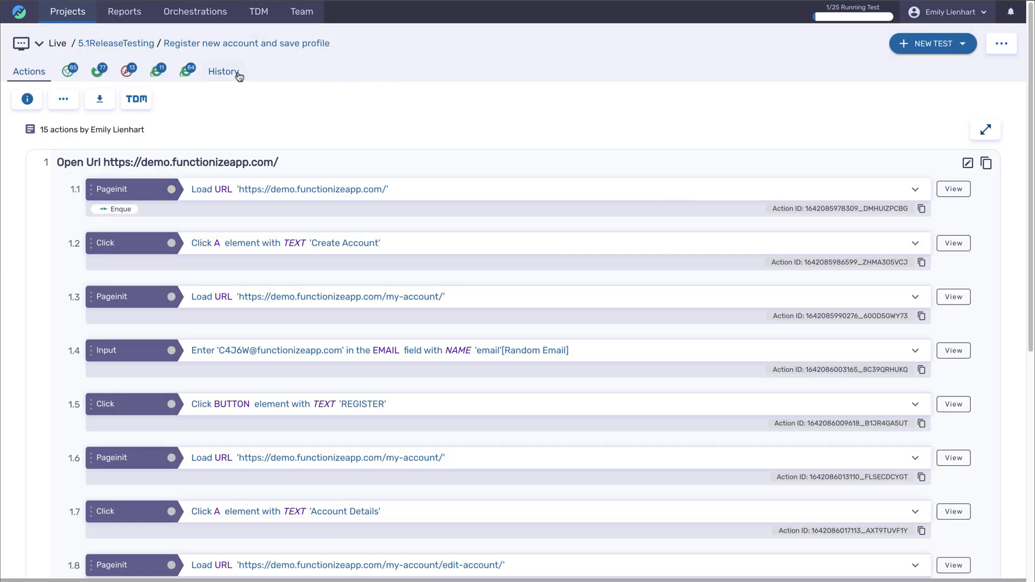
Step: Show the History of the Register new account and save profile test's runs
click(222, 71)
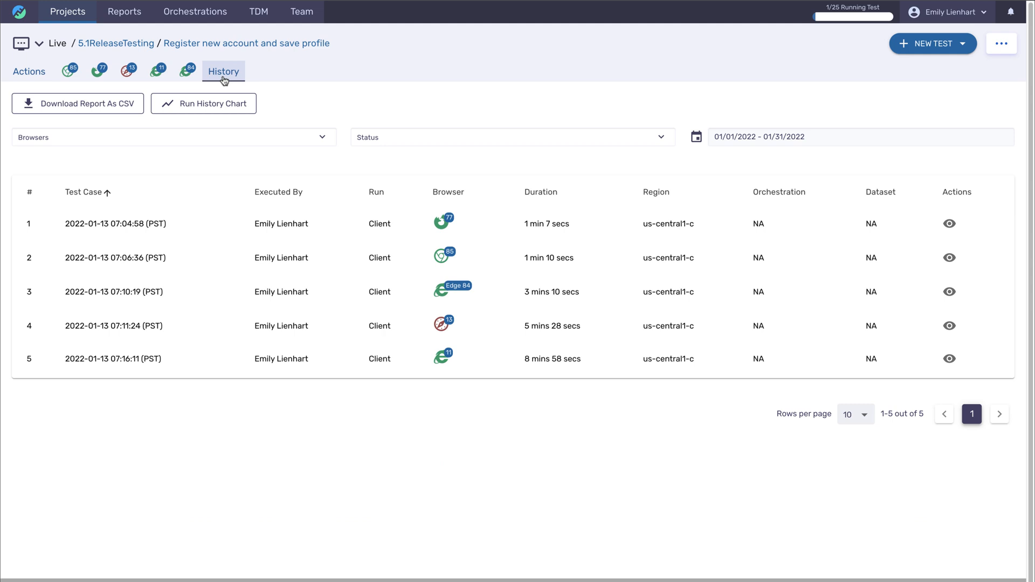
mouse_move(231, 86)
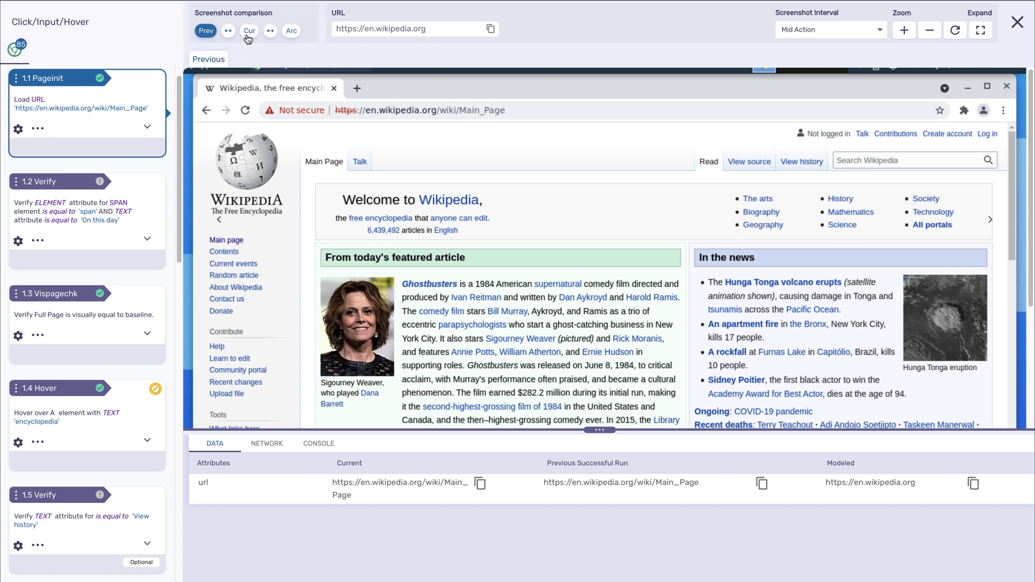
Step: View the Current vs Architect screenshot comparison for step 1.1 Pageinit and check screenshot timing choices
click(249, 30)
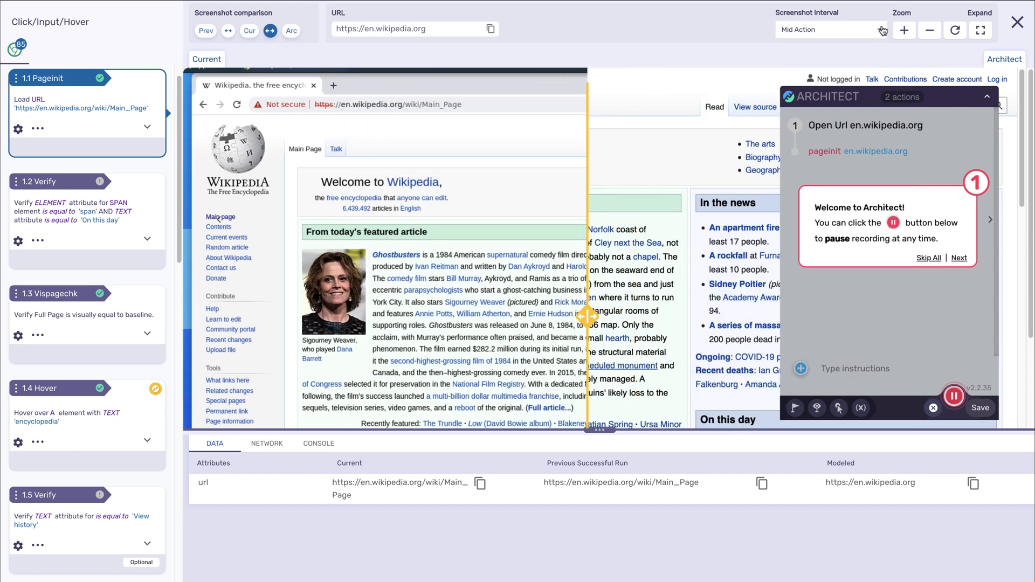
click(830, 29)
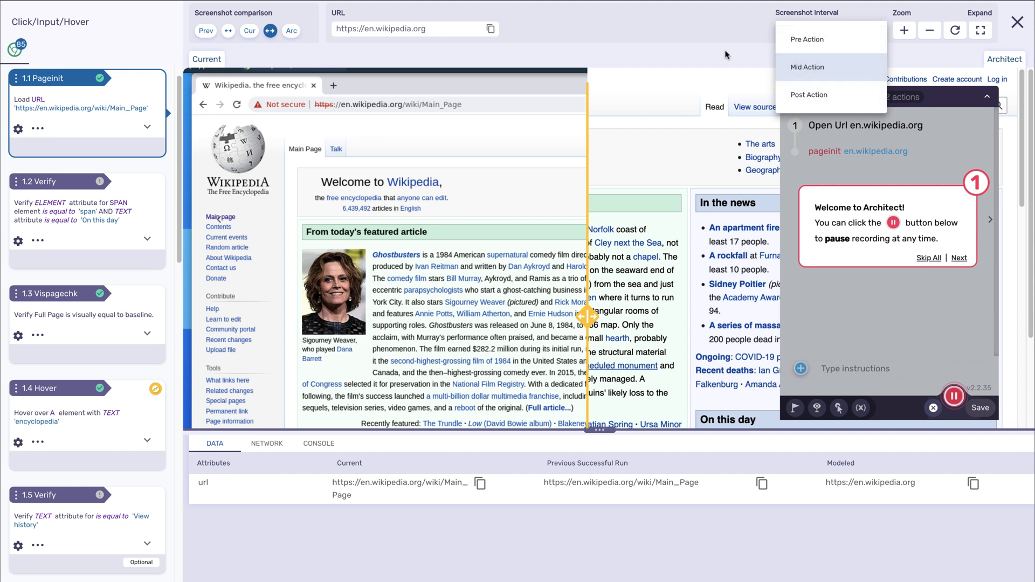
click(807, 67)
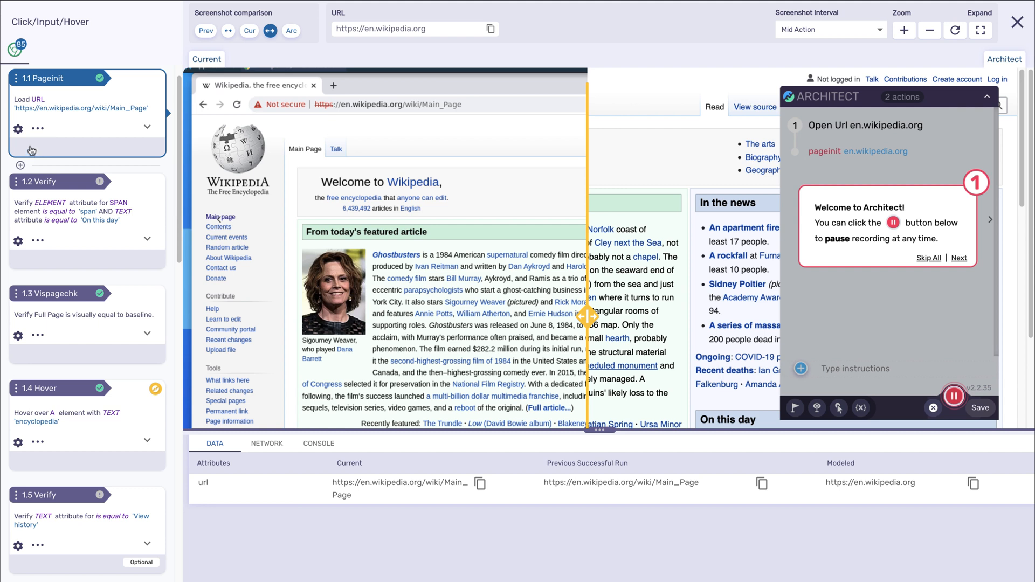
click(19, 129)
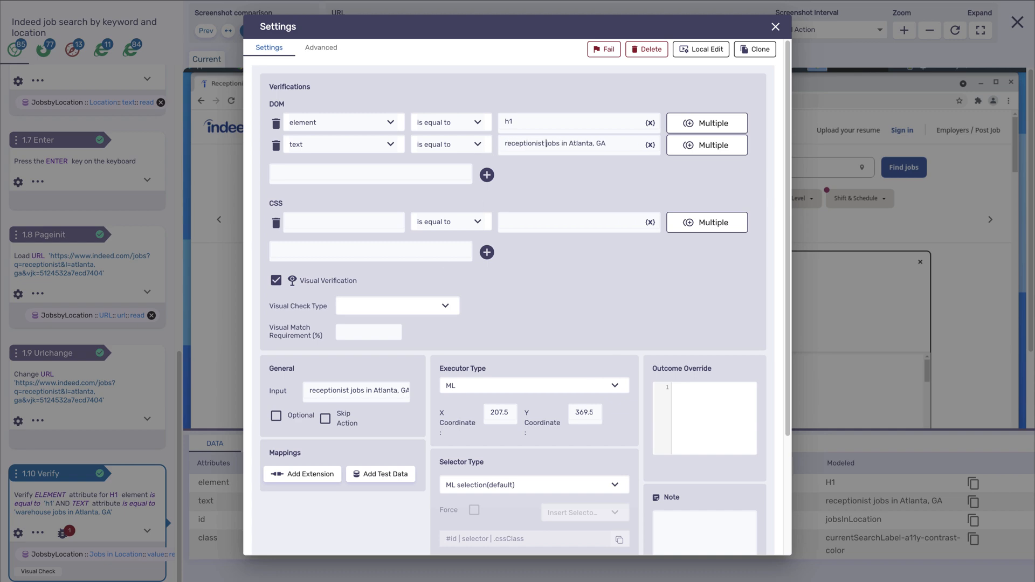
Step: Peek at Add Extension for step 1.10, cancel, then bring up its Add Test Data source list
click(302, 474)
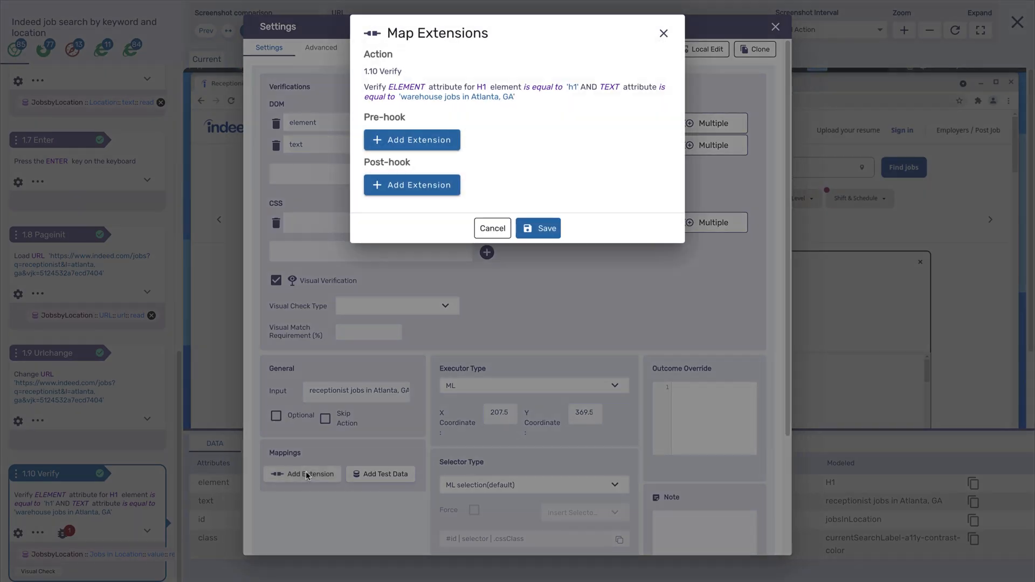
click(492, 229)
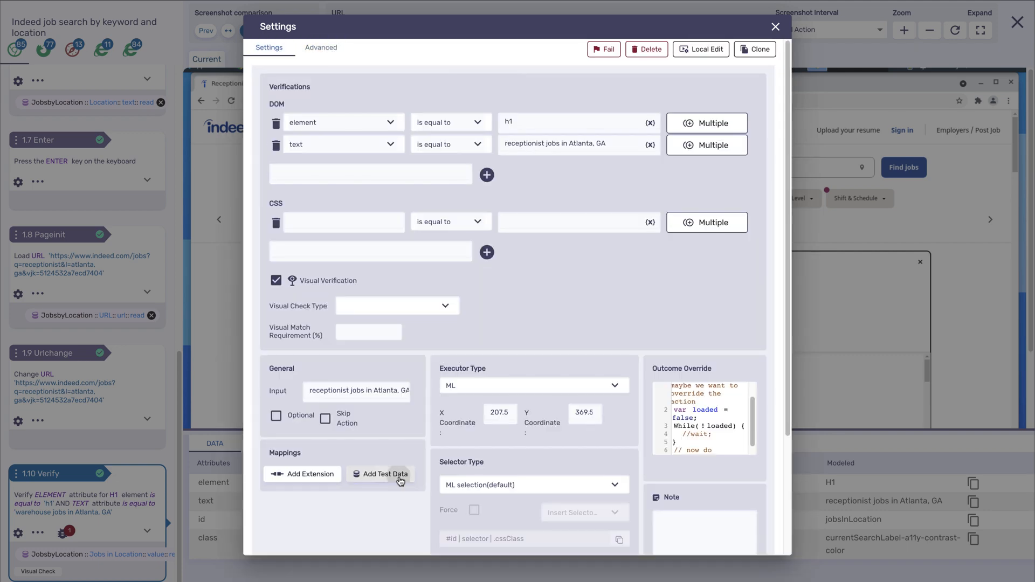
click(386, 475)
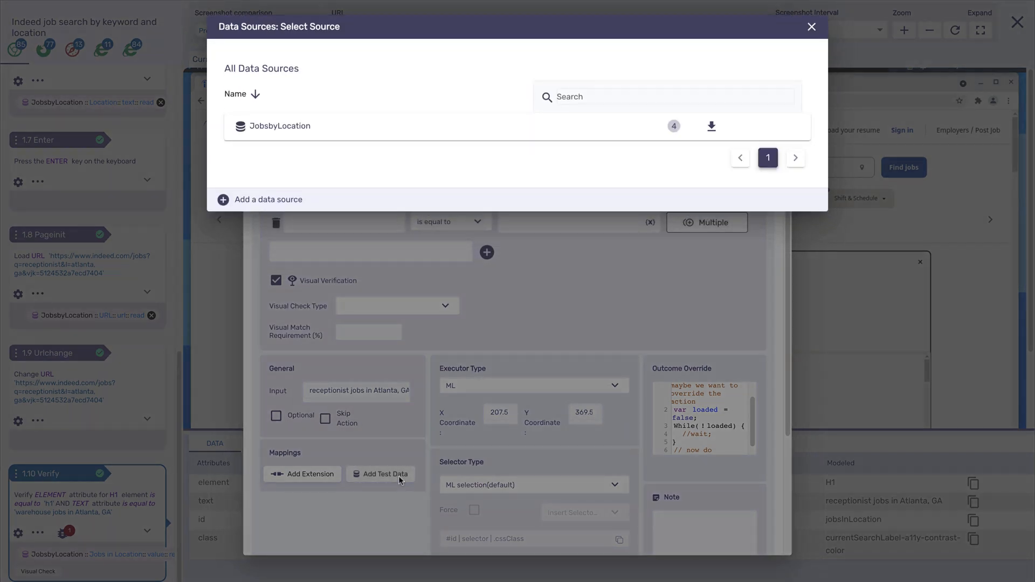
click(811, 27)
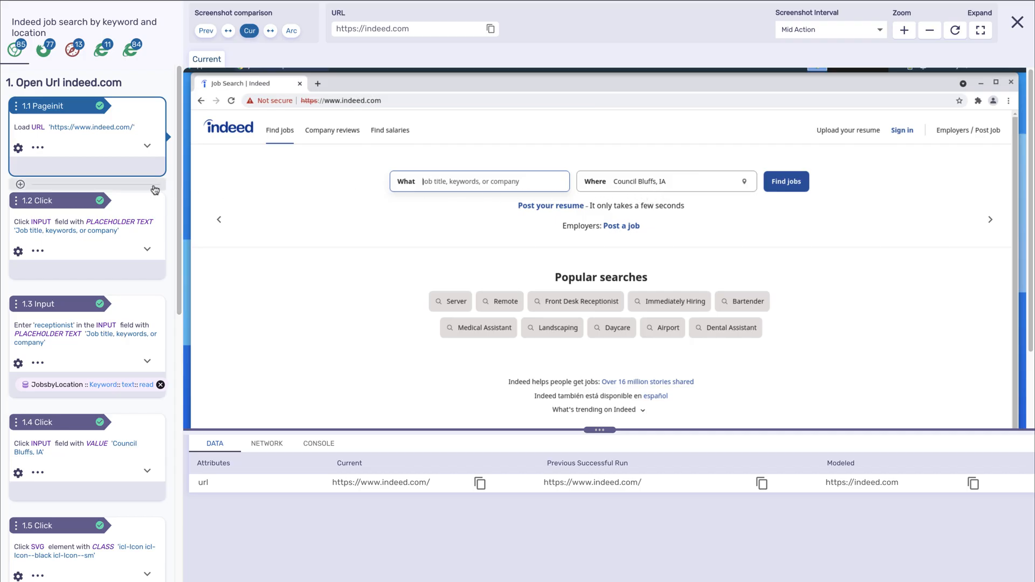
Step: Insert a Double Click on the Find jobs button as new step 1.2
click(21, 183)
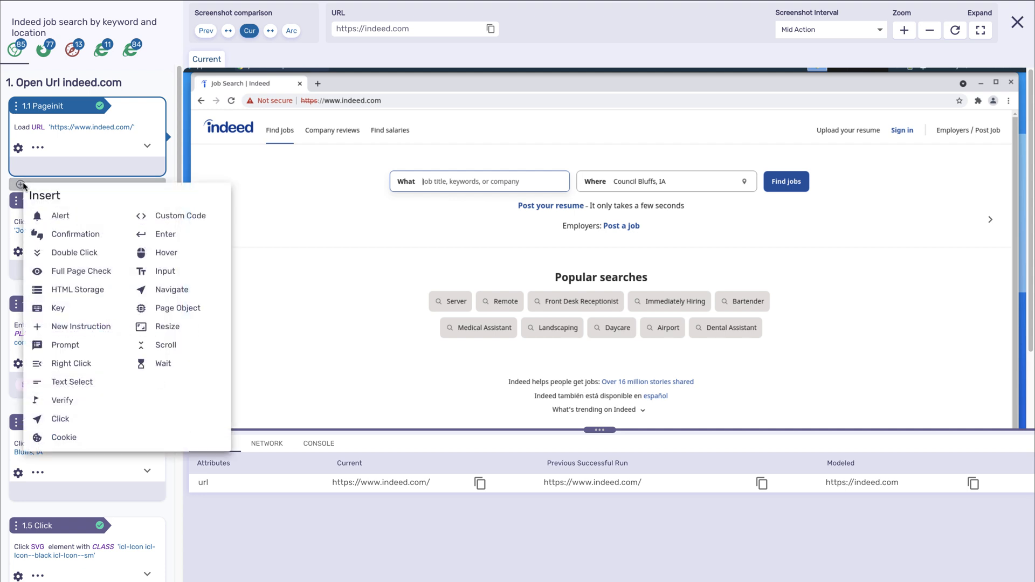
mouse_move(61, 331)
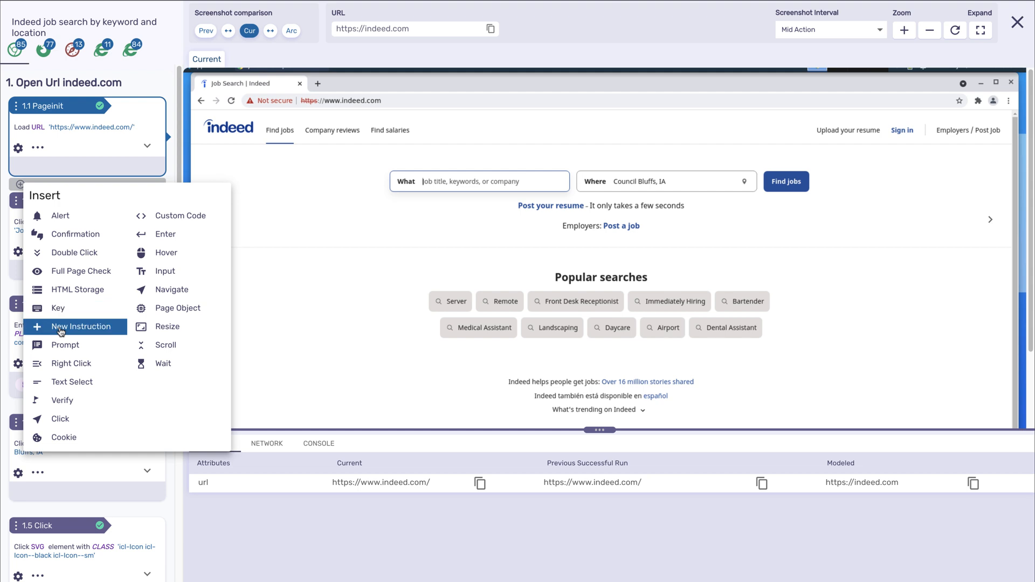
mouse_move(157, 360)
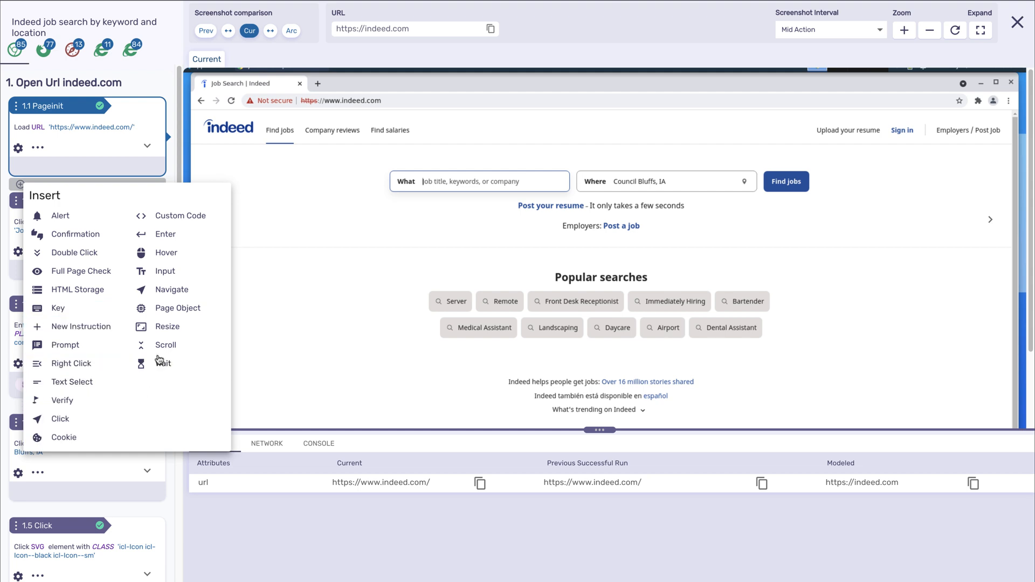
mouse_move(65, 253)
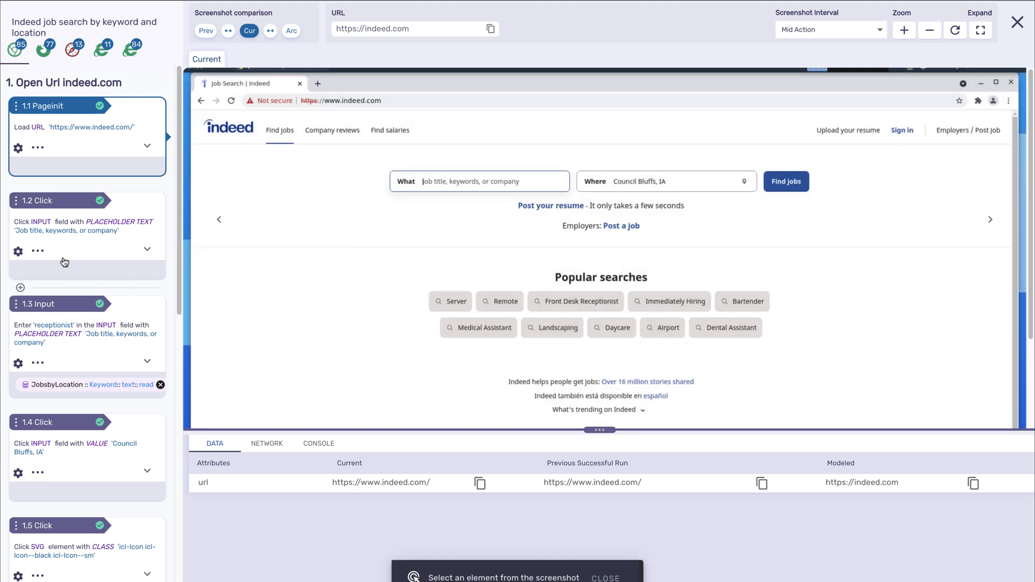
mouse_move(760, 190)
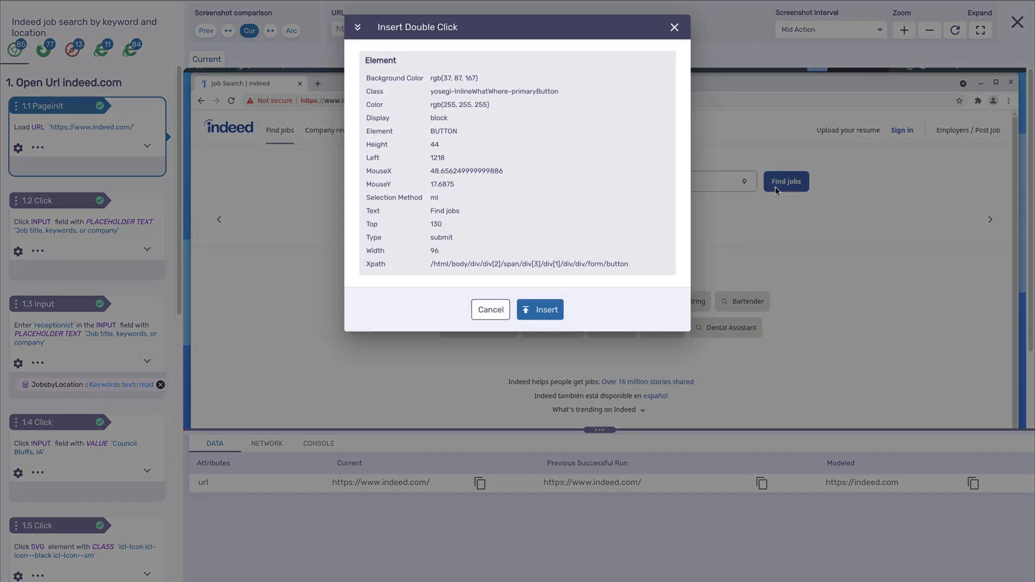
click(539, 310)
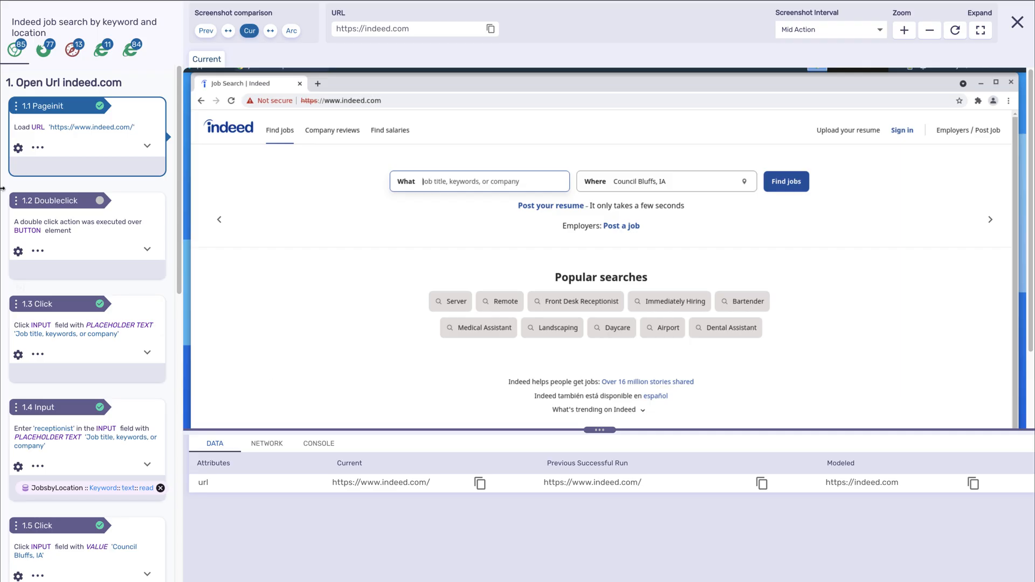
Step: From step 1.1's settings, start a local edit of the live test version
click(18, 148)
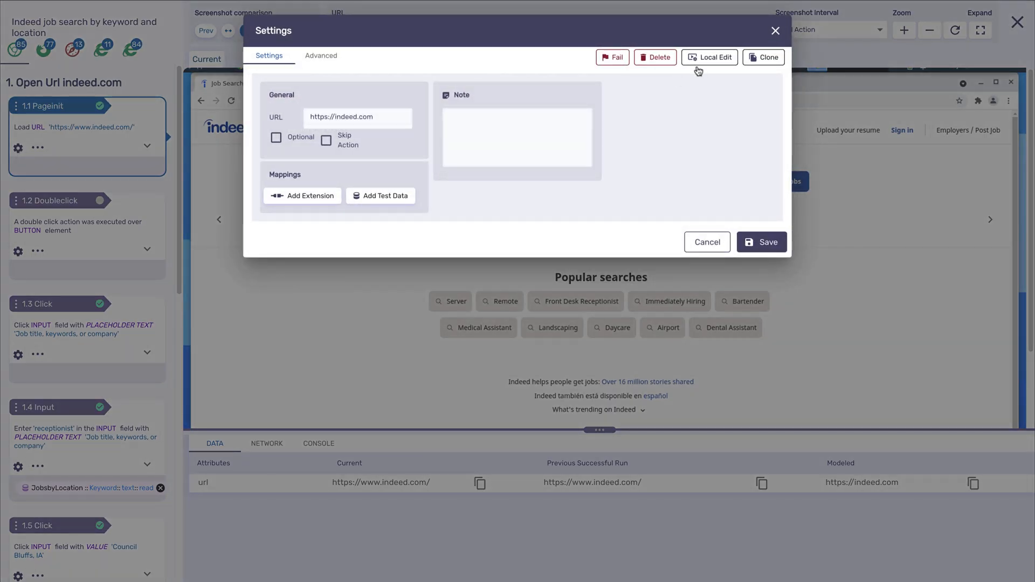
click(710, 58)
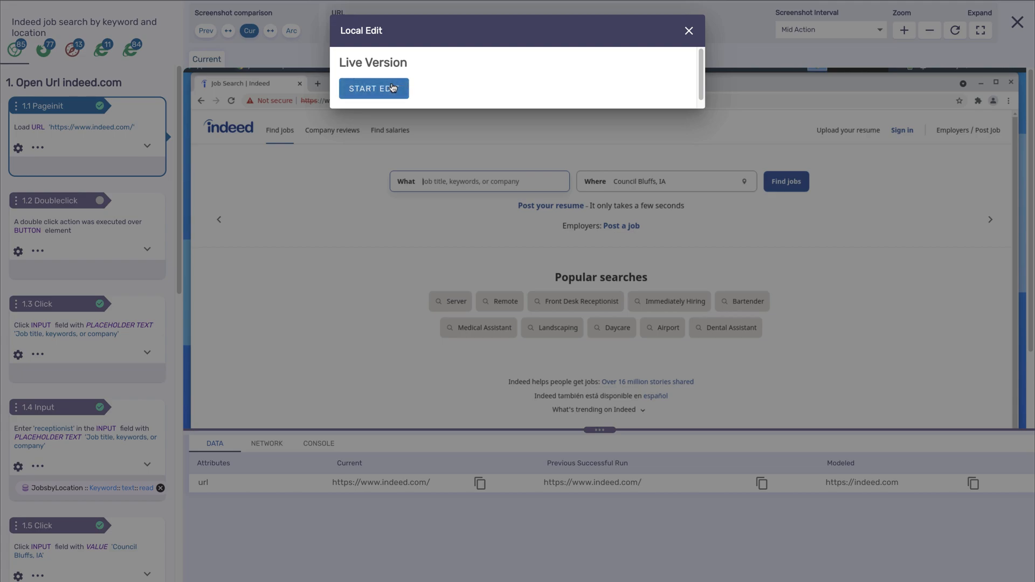
click(373, 89)
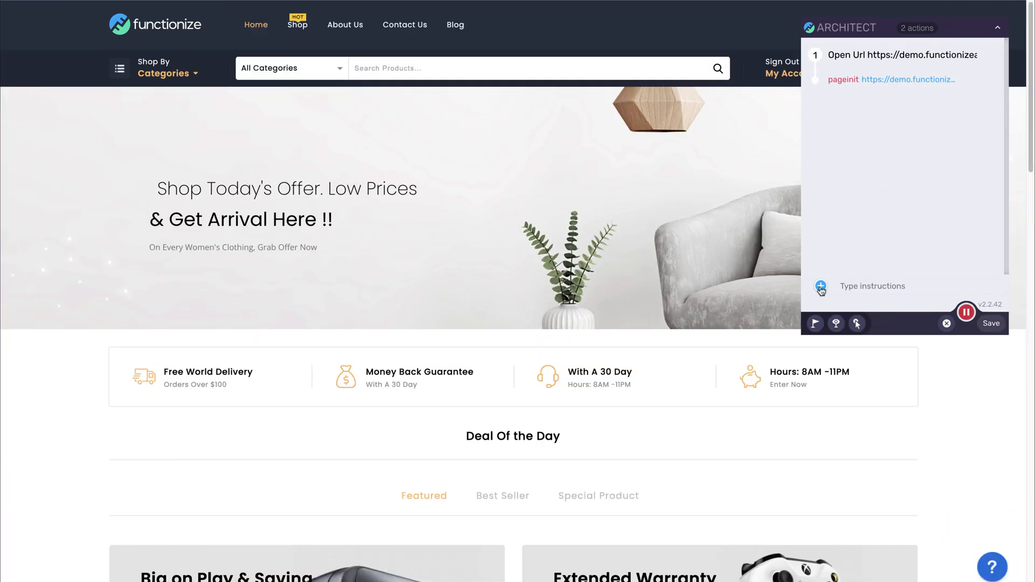
Step: Record a Scroll action in Architect and move the demo store page down toward Deal Of the Day
click(820, 286)
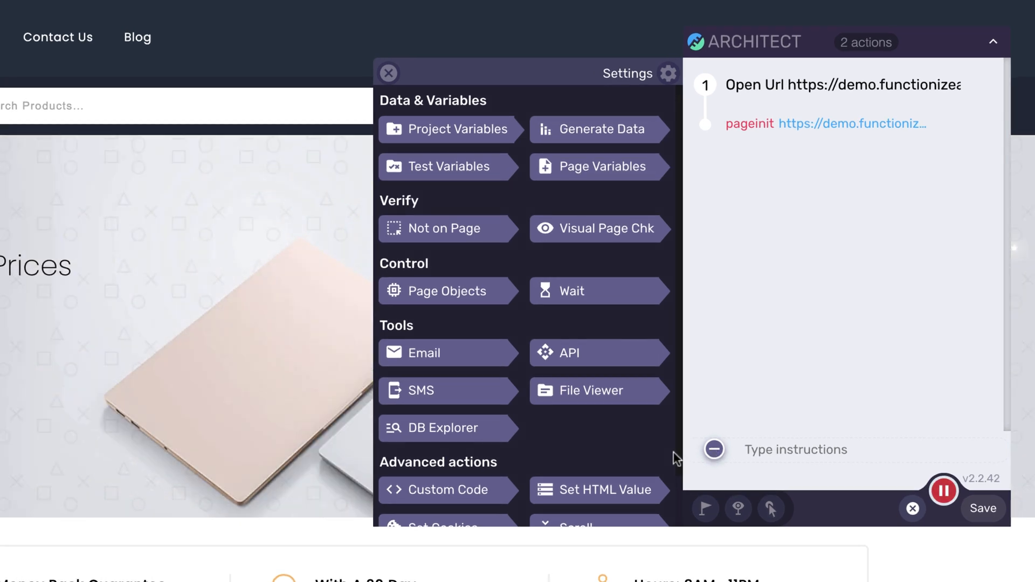
scroll(down, 3)
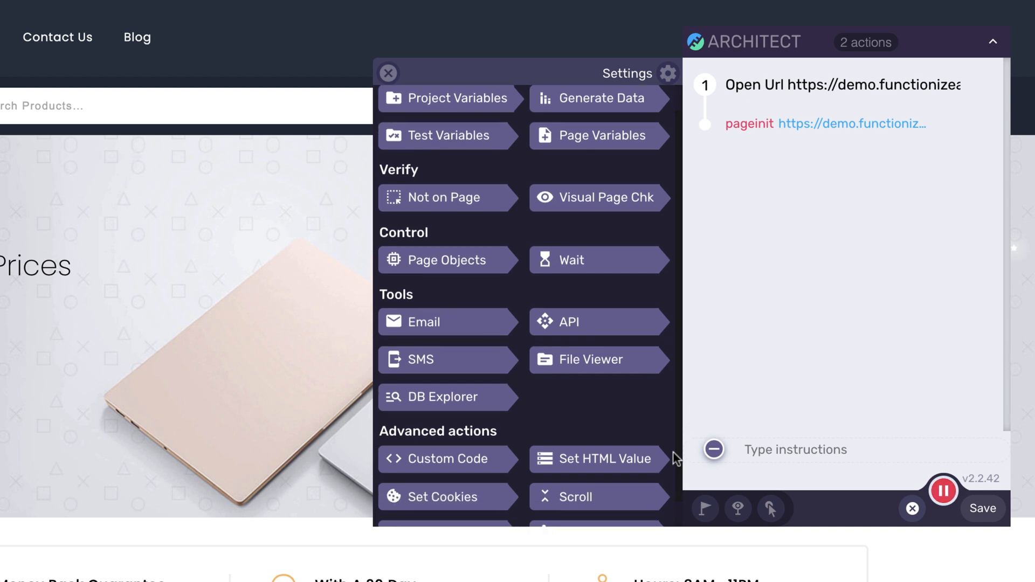
scroll(down, 3)
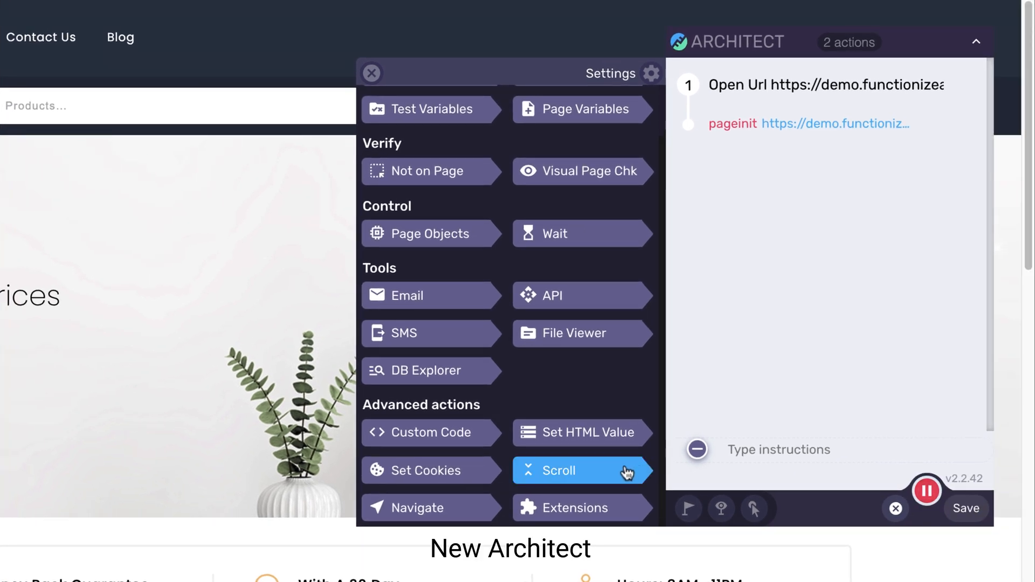
click(576, 470)
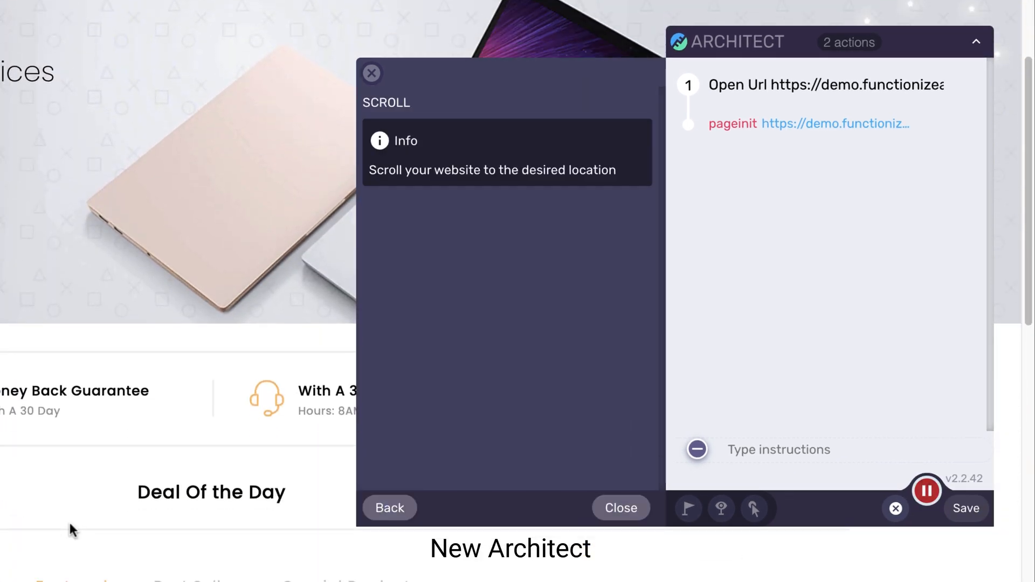
scroll(down, 3)
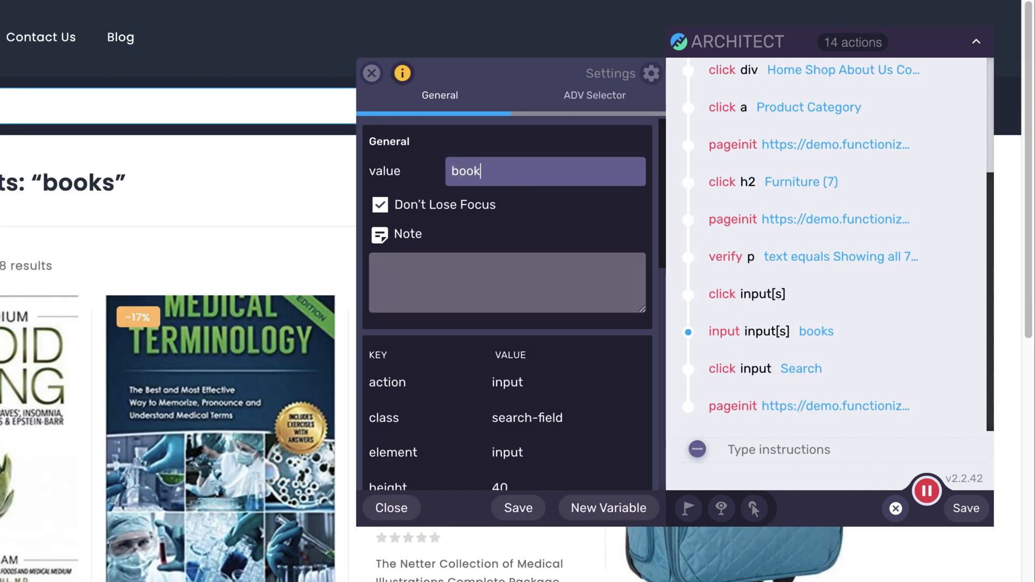
Step: Set the input step's value to 'furniture' and replace 'books' with furniture in the h3 verification
text(furniture)
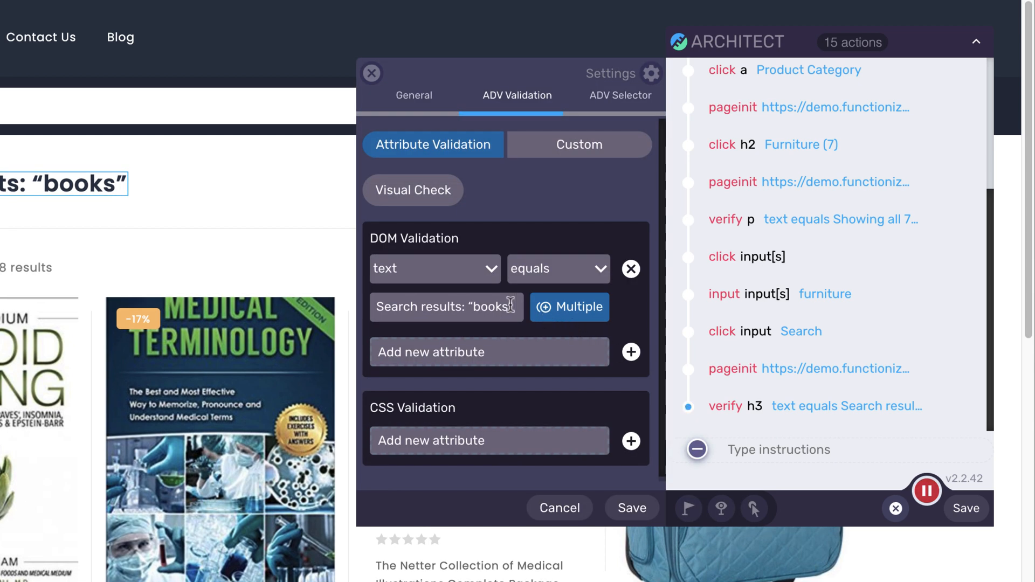
key(Backspace)
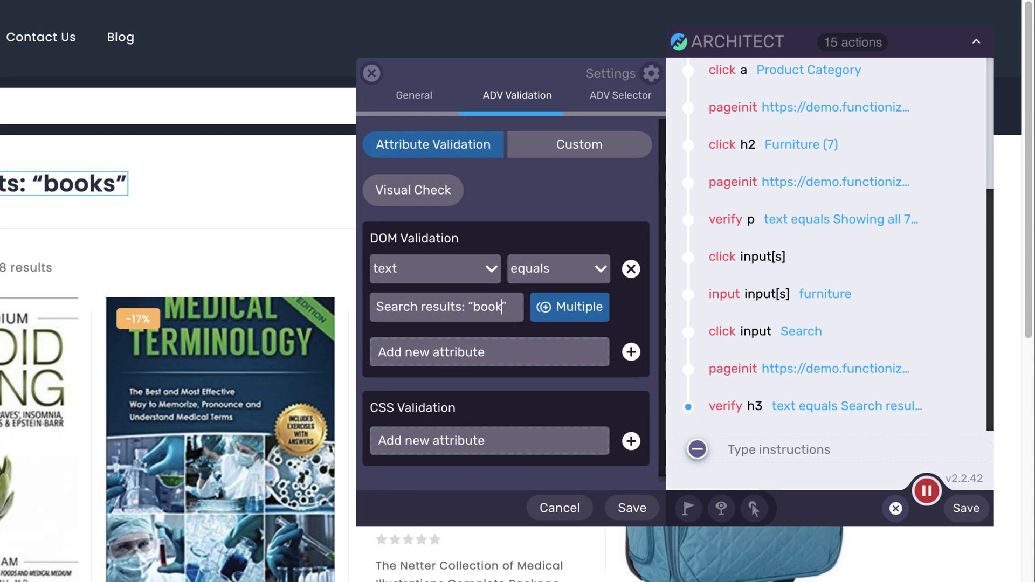
text(furnitu)
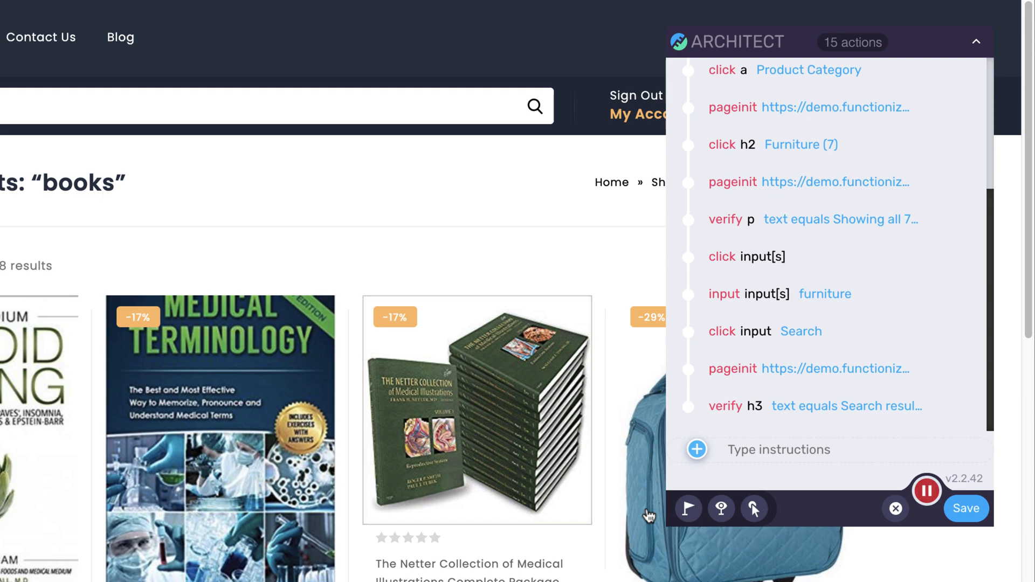
mouse_move(928, 448)
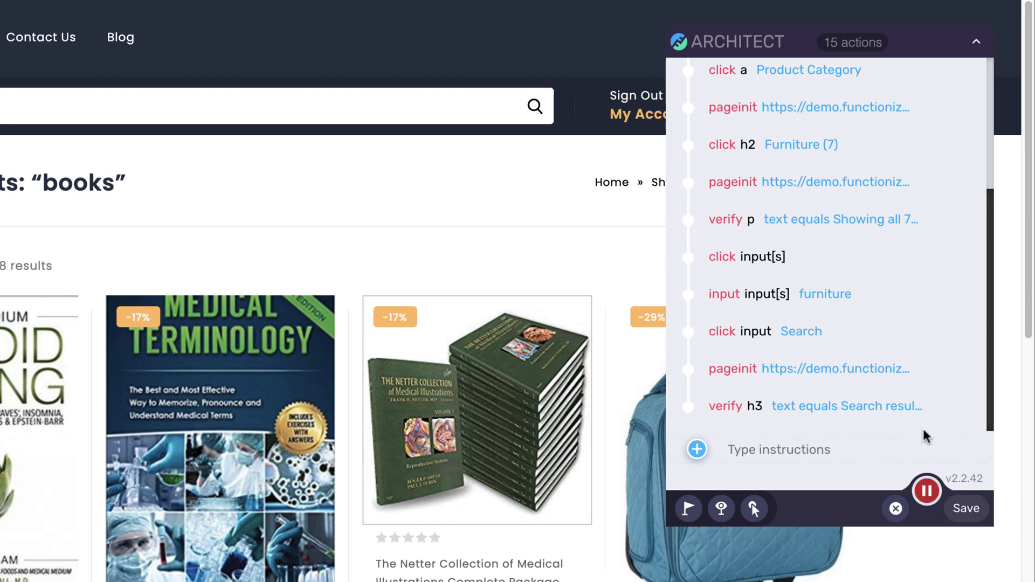